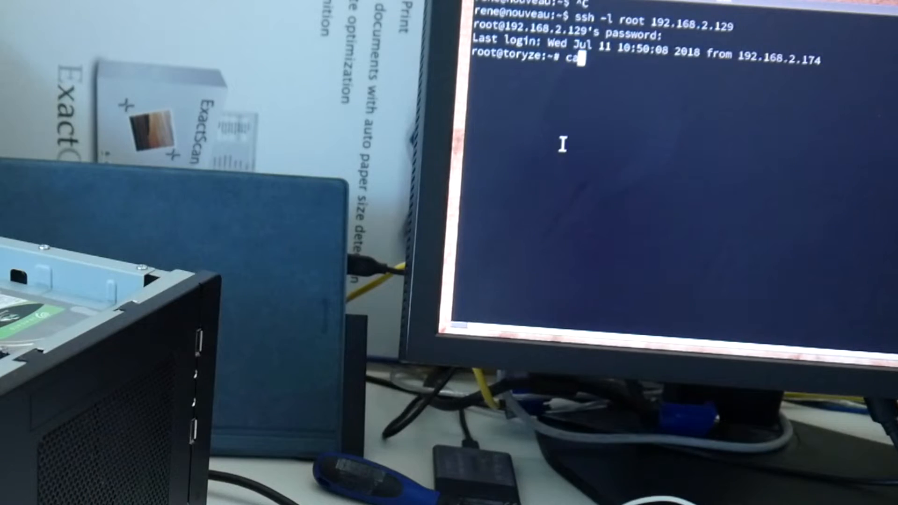
# - Run cat /proc/cpuinfo and lspci on the Ryzen box, then scroll back through the PCI listing
pyautogui.press('Return')
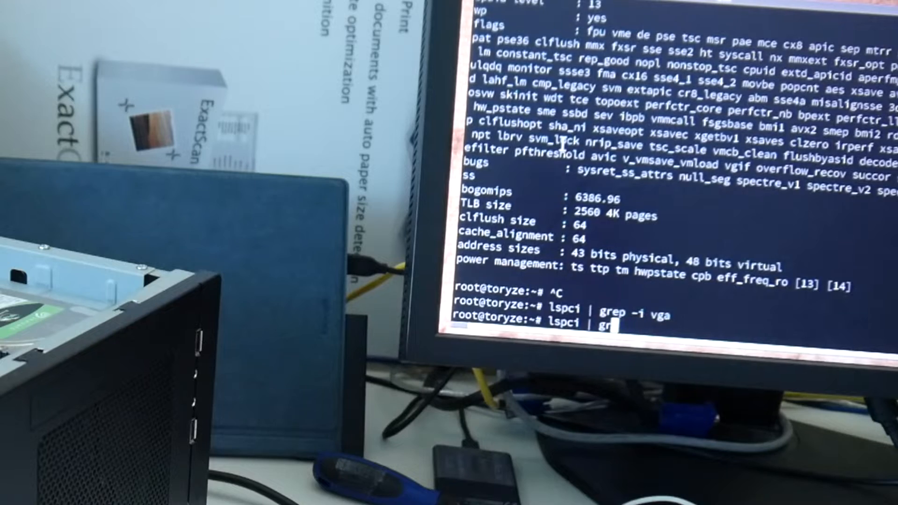
pyautogui.press('Return')
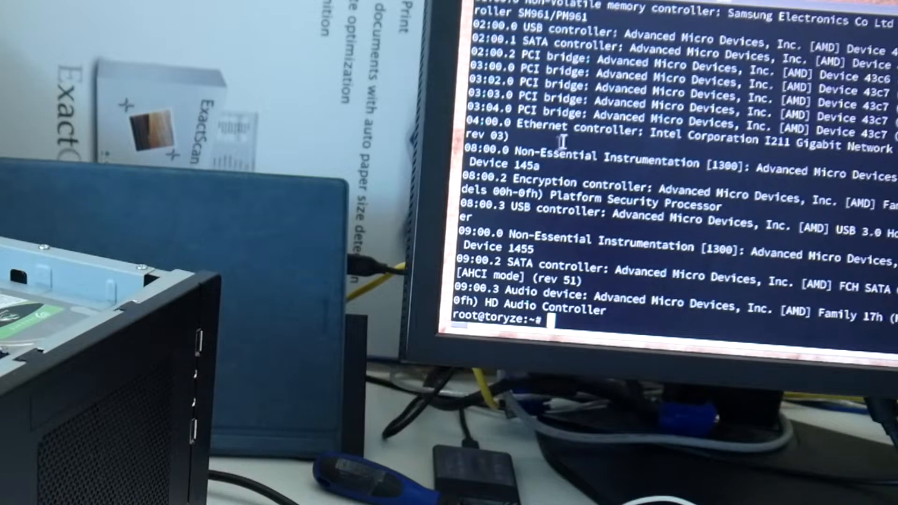
pyautogui.scroll(3)
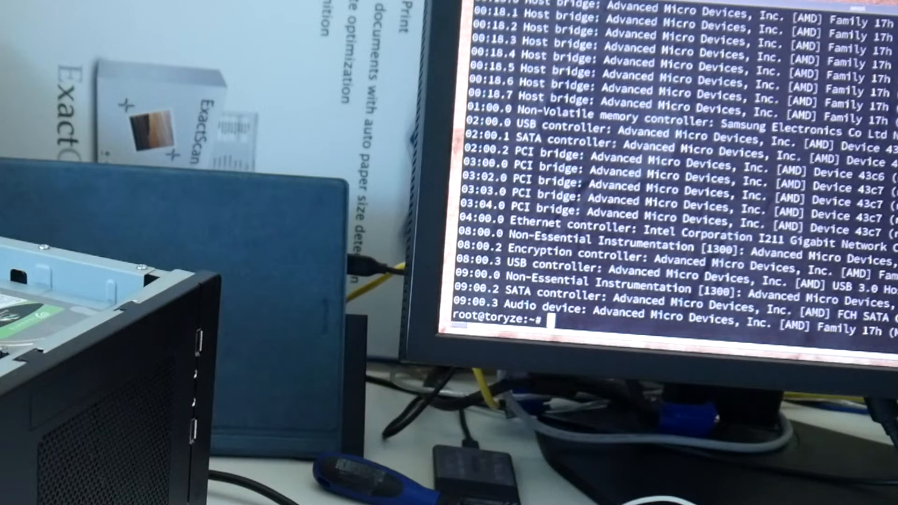